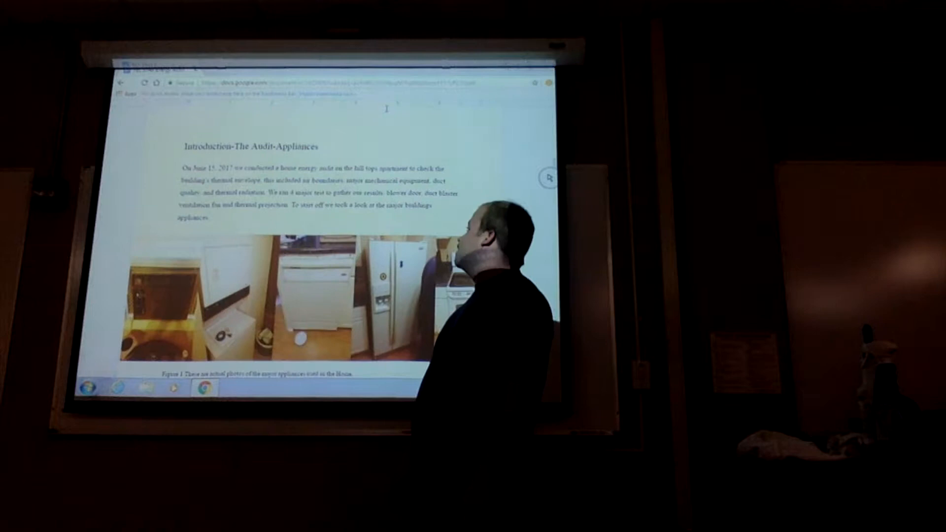
scroll(down, 3)
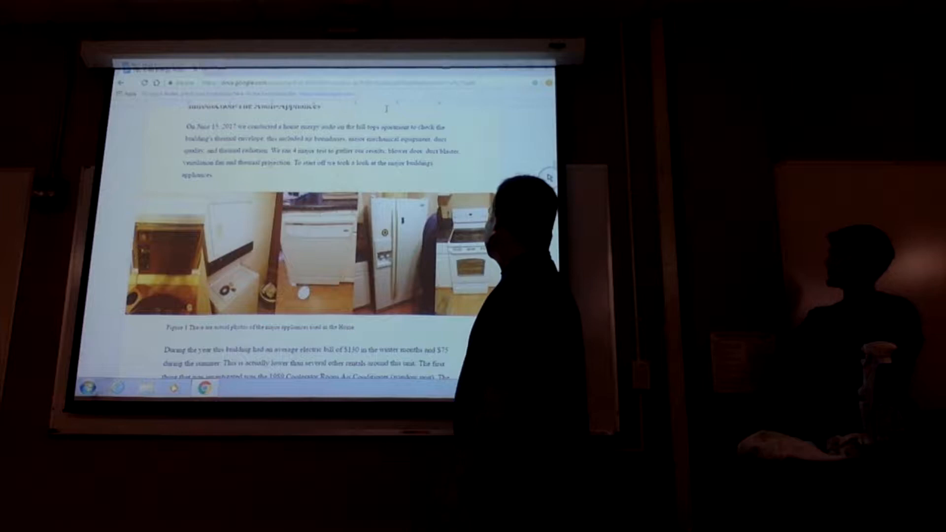
scroll(down, 3)
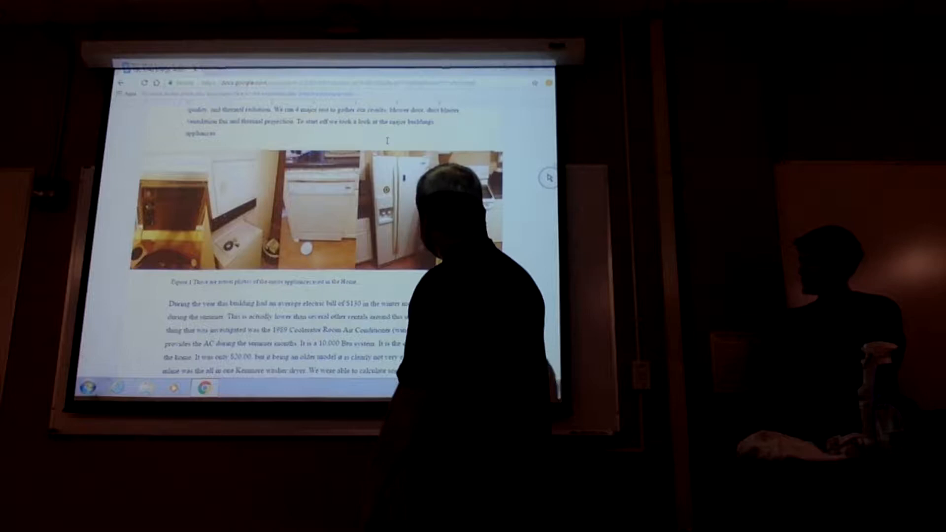
scroll(down, 3)
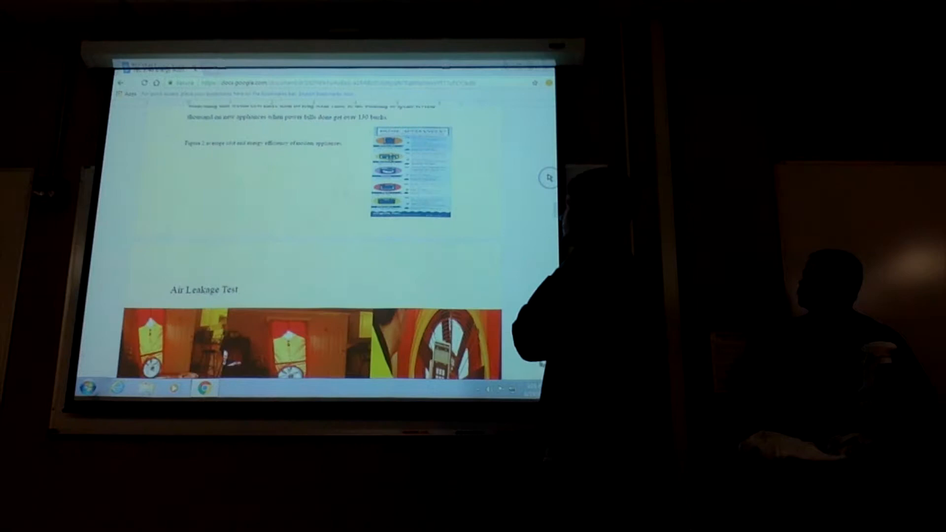
scroll(down, 3)
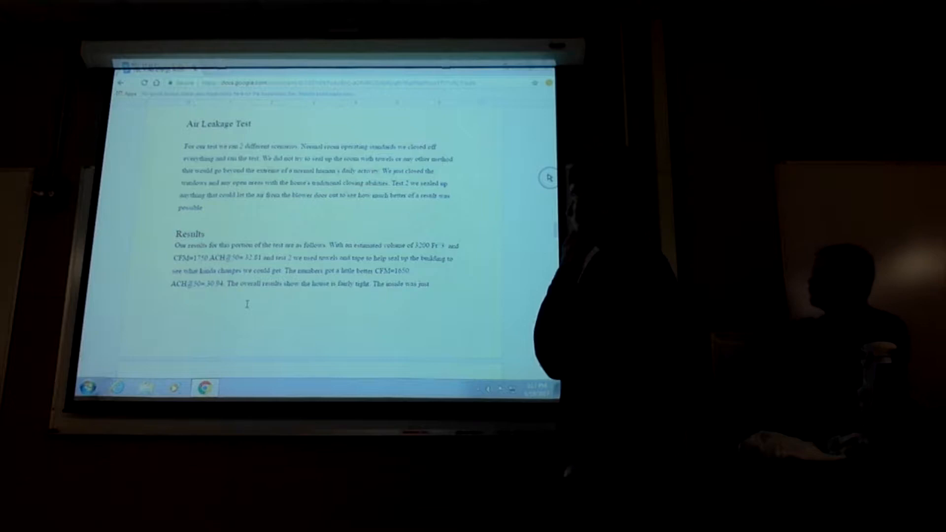
scroll(down, 3)
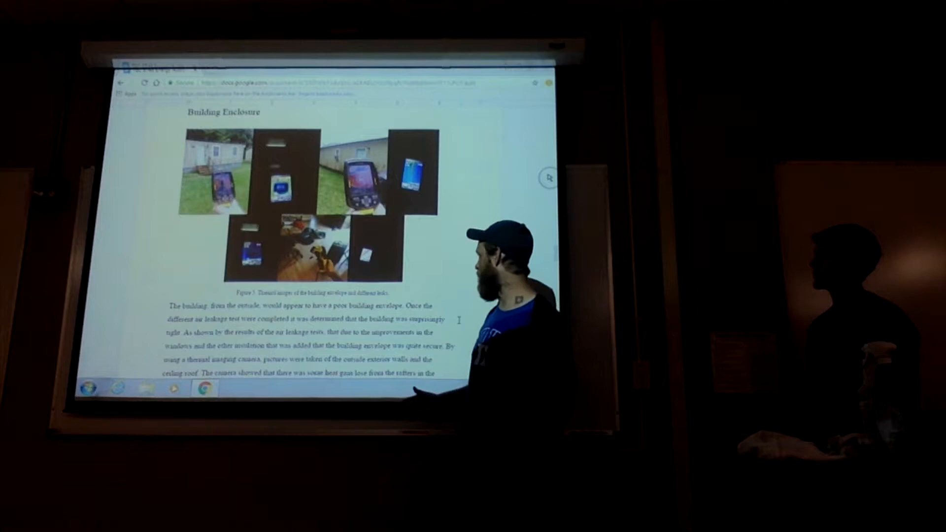
scroll(down, 3)
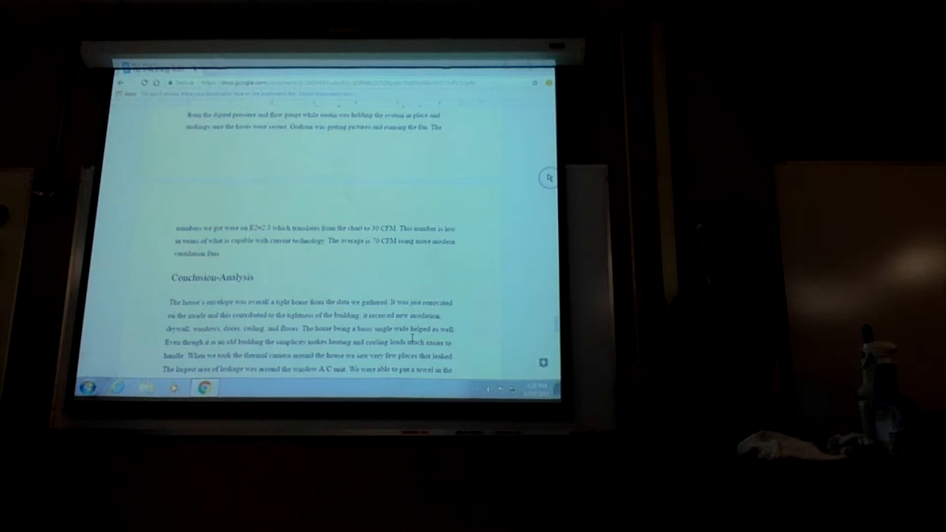
scroll(down, 3)
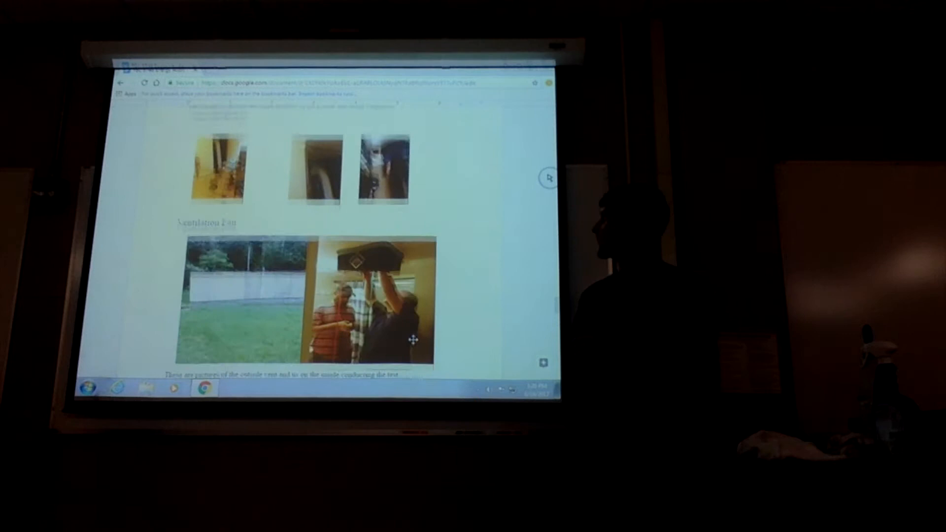